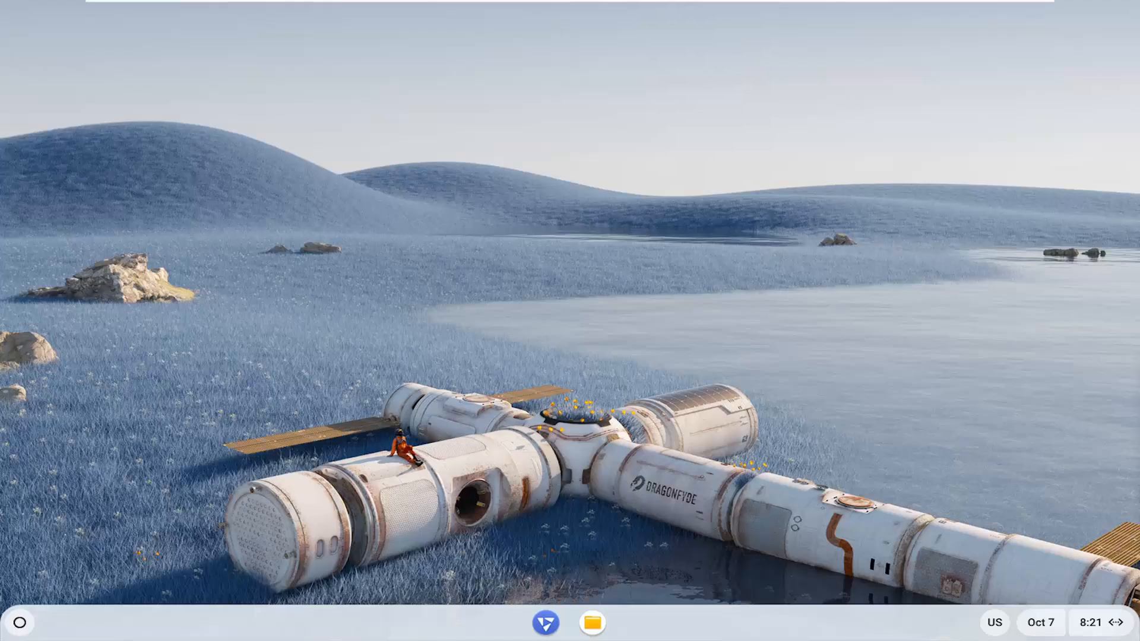
Launch the Settings app from the launcher and go to Privacy and security.
click(19, 622)
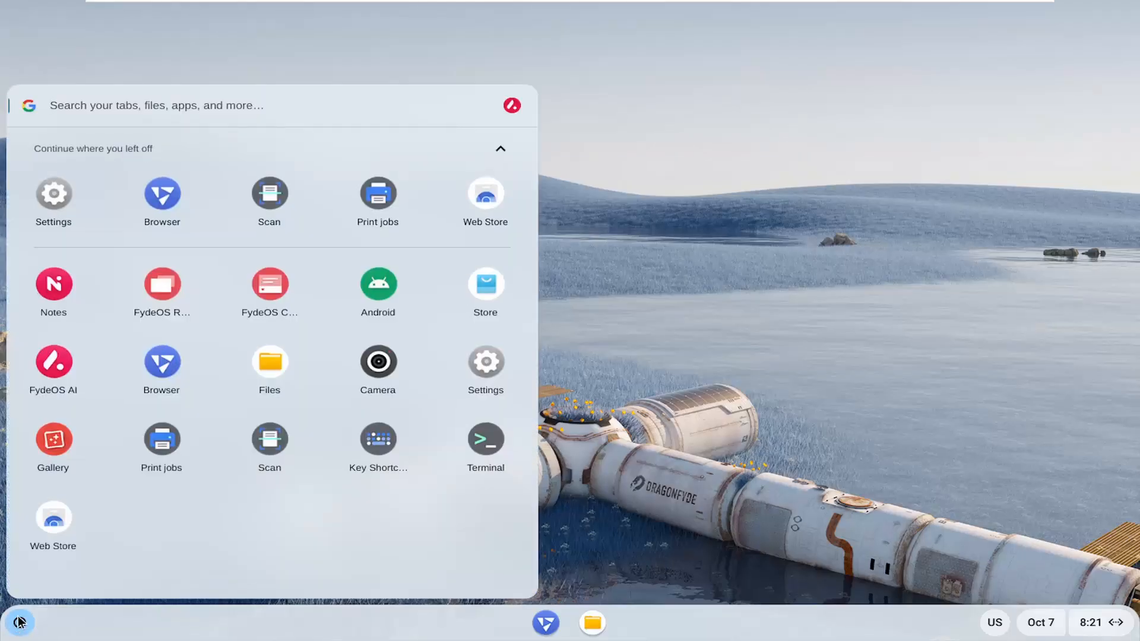
text(settings)
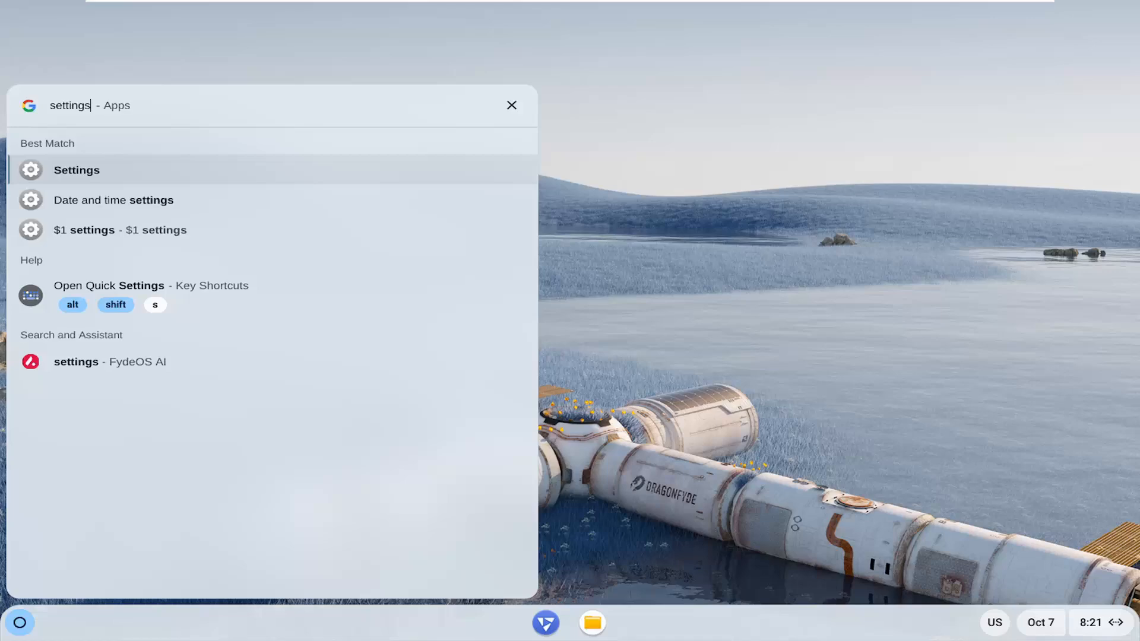
click(77, 169)
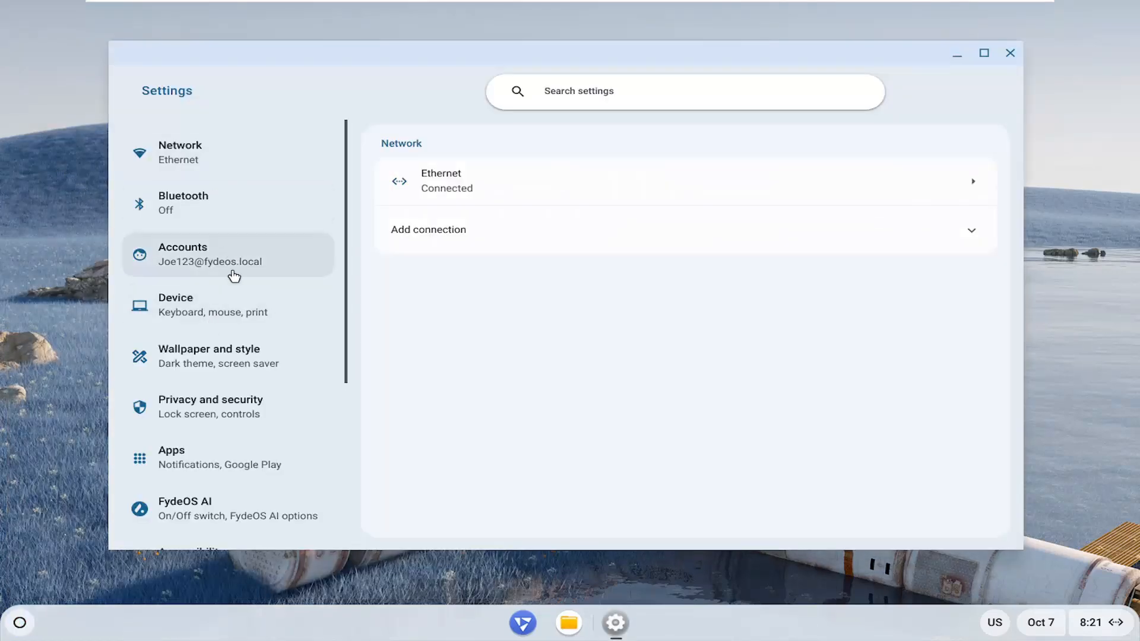
click(210, 406)
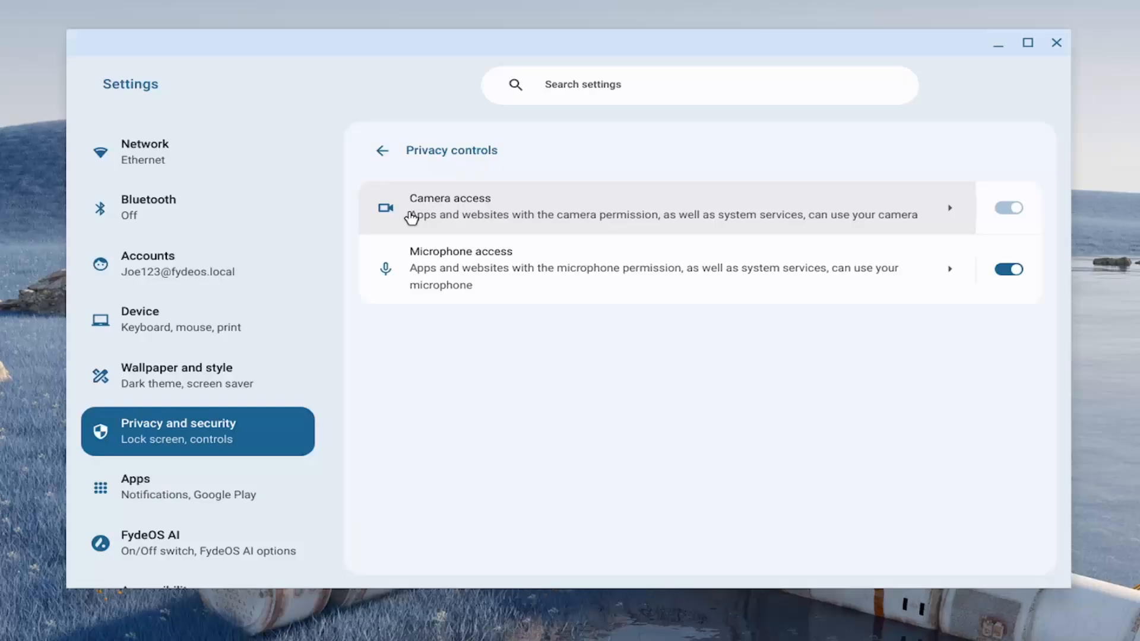
mouse_move(635, 236)
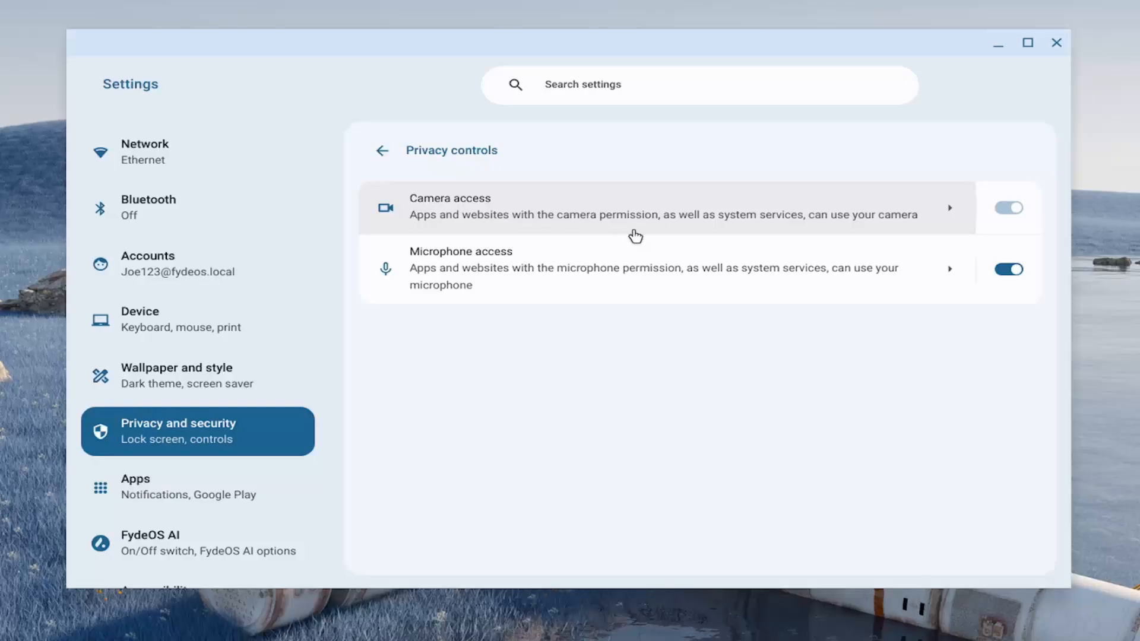
mouse_move(751, 227)
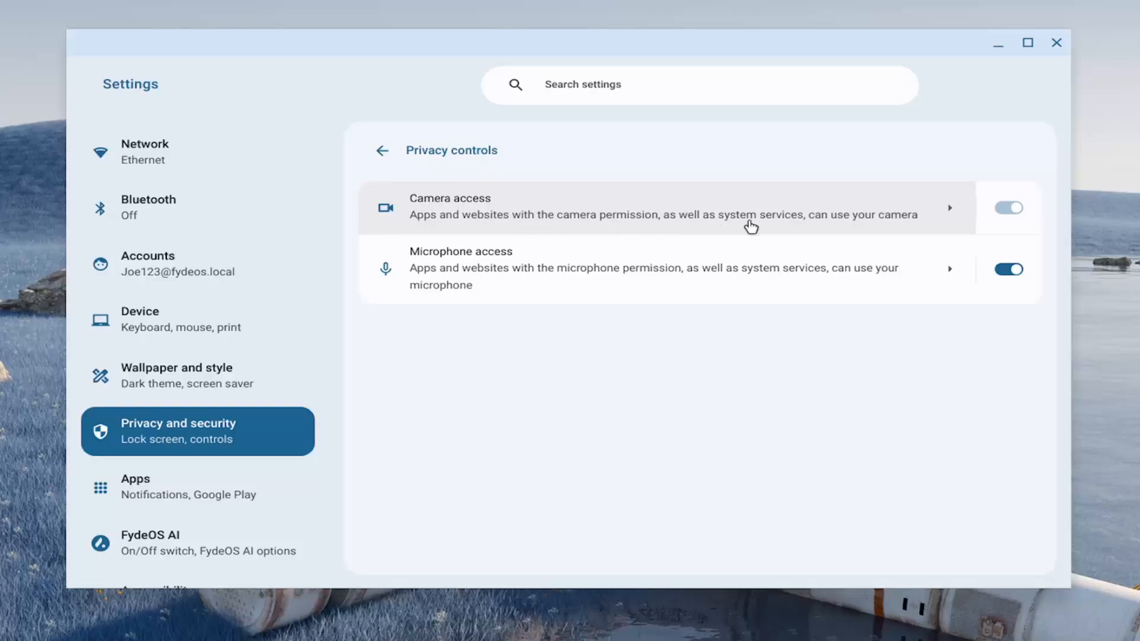
mouse_move(932, 215)
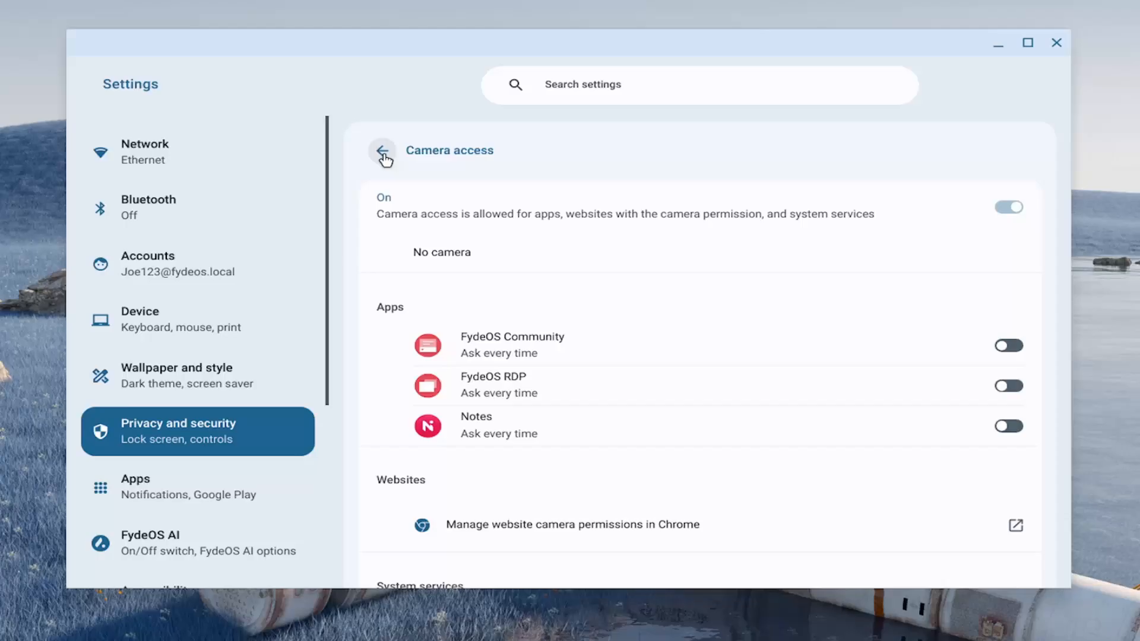
Return from the Camera access page to the Privacy controls list.
click(382, 150)
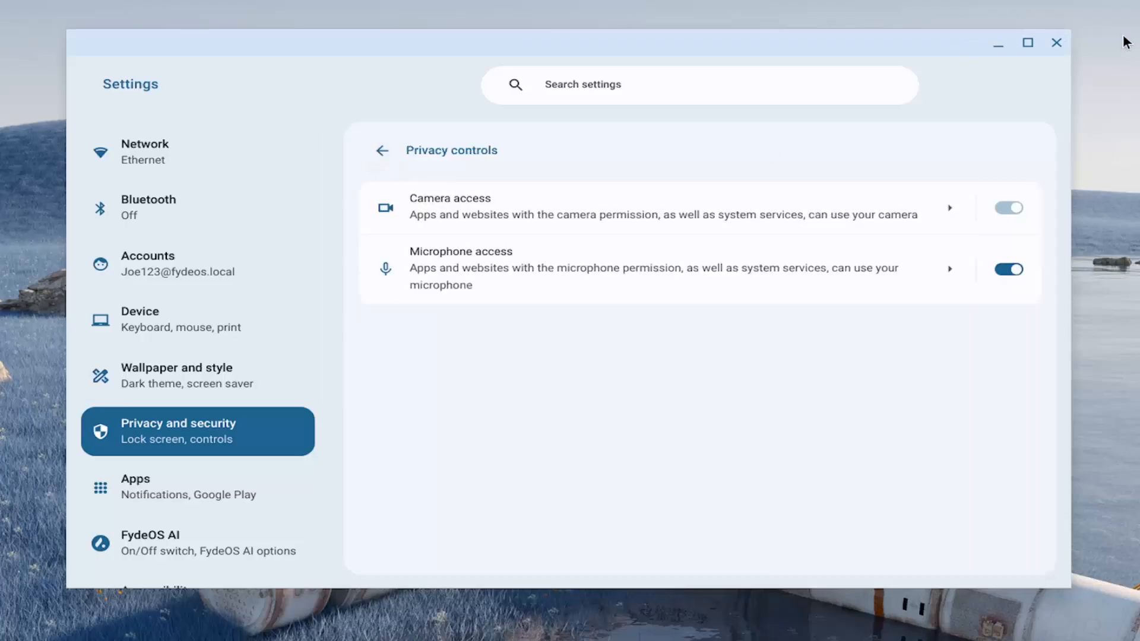